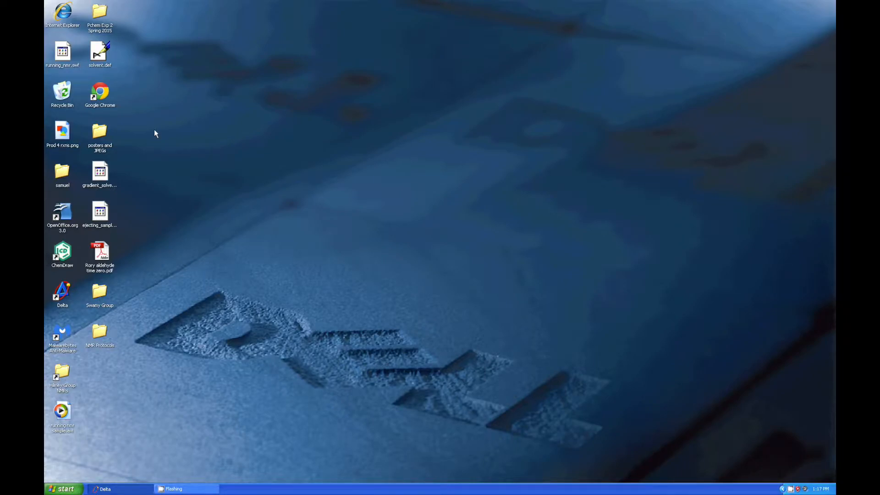
pyautogui.moveTo(84, 293)
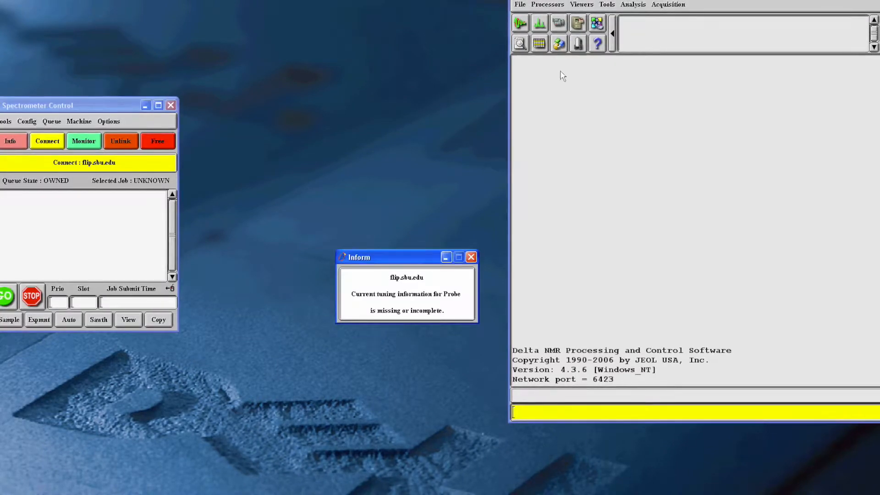
# Step: Dismiss the missing probe tuning notice so the spectrometer control panel is ready
pyautogui.click(470, 256)
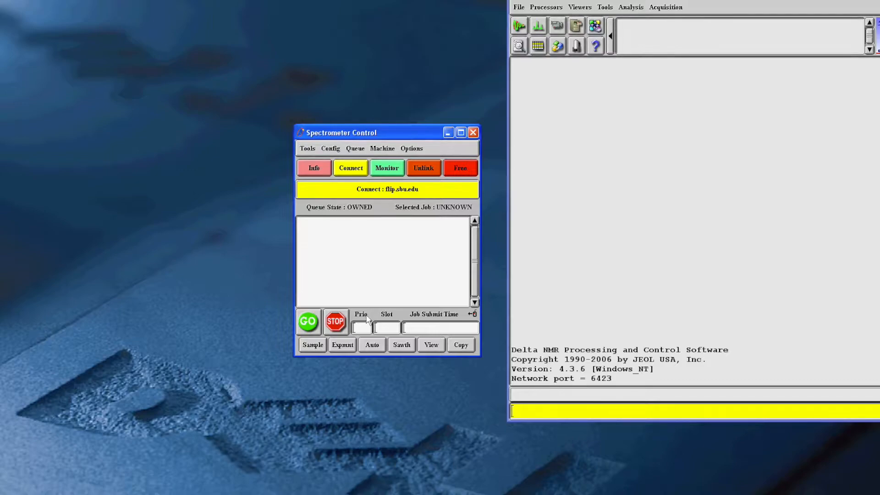
pyautogui.moveTo(371, 345)
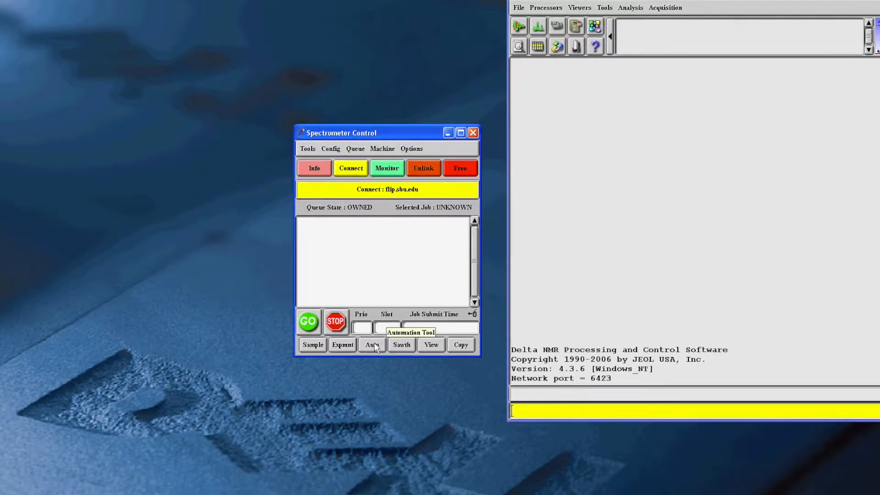
# Step: Start an automation submission with filename LastName-FirstName-NMRsampleName for the slot 4 sample
pyautogui.click(371, 345)
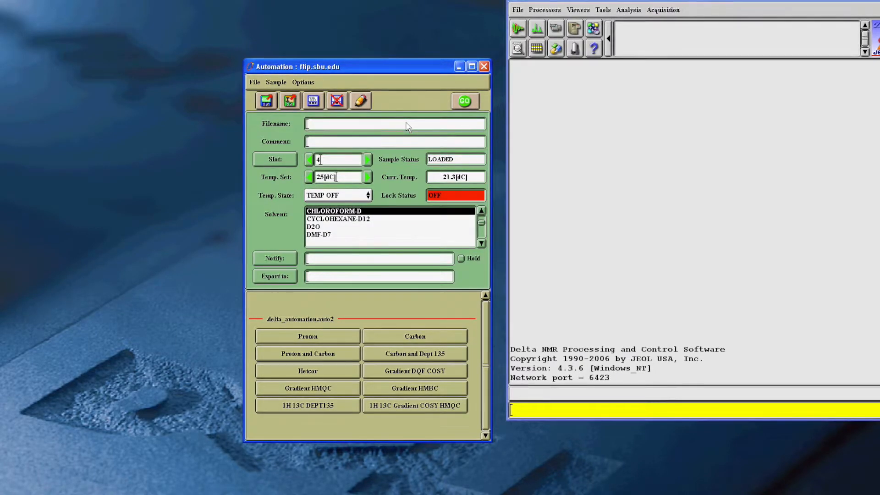
pyautogui.write('LastN')
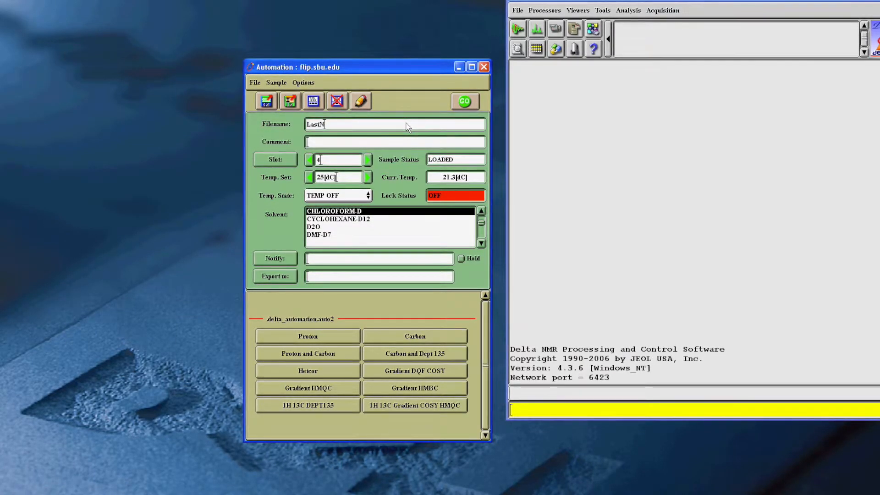
pyautogui.write('ame-F')
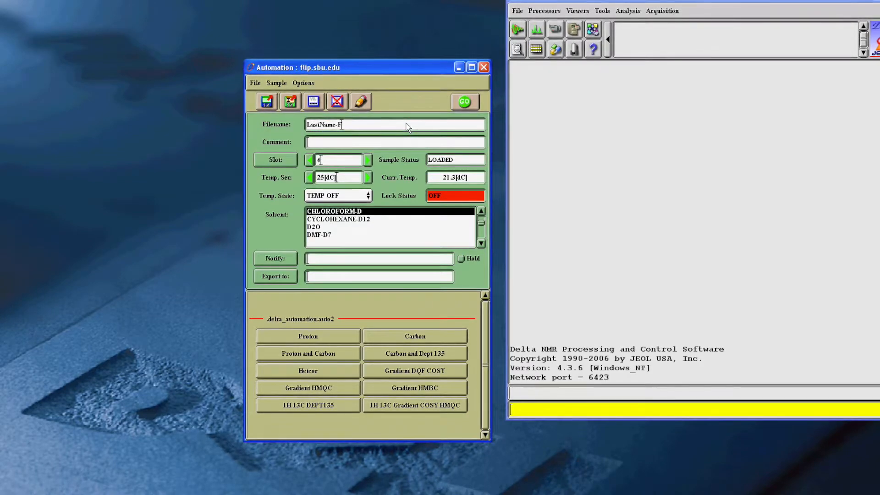
pyautogui.write('irstName')
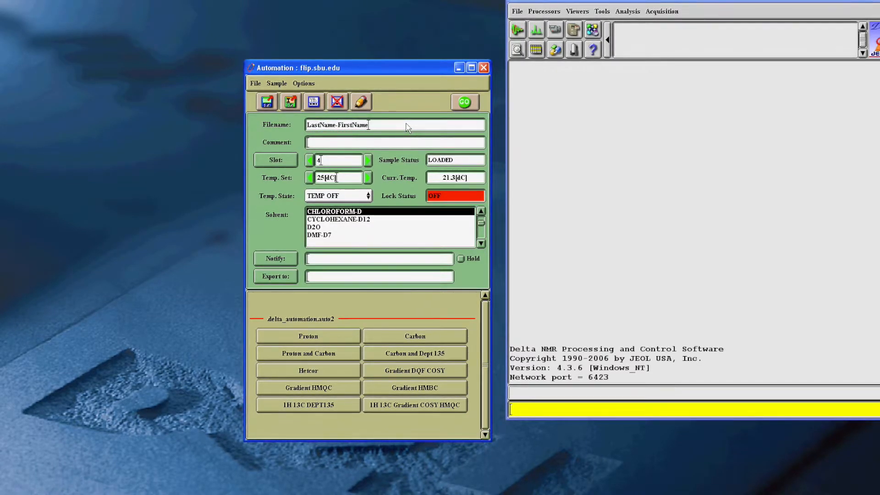
pyautogui.write('-NMR')
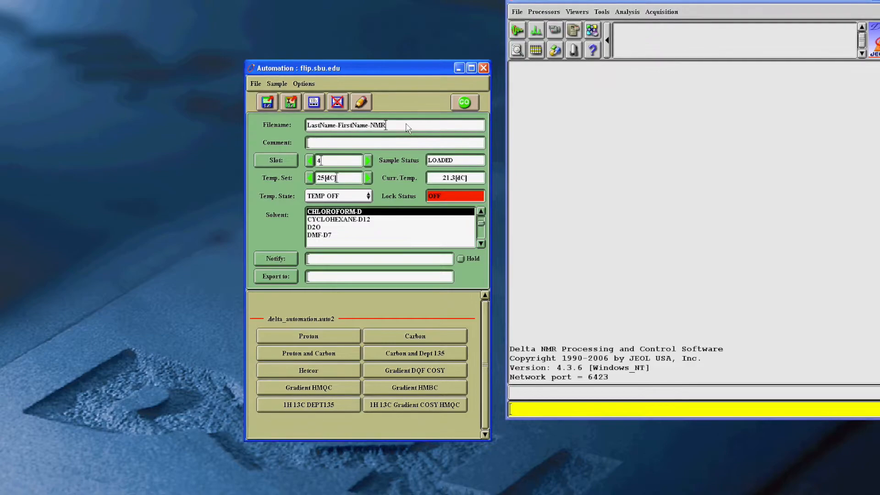
pyautogui.write('sam')
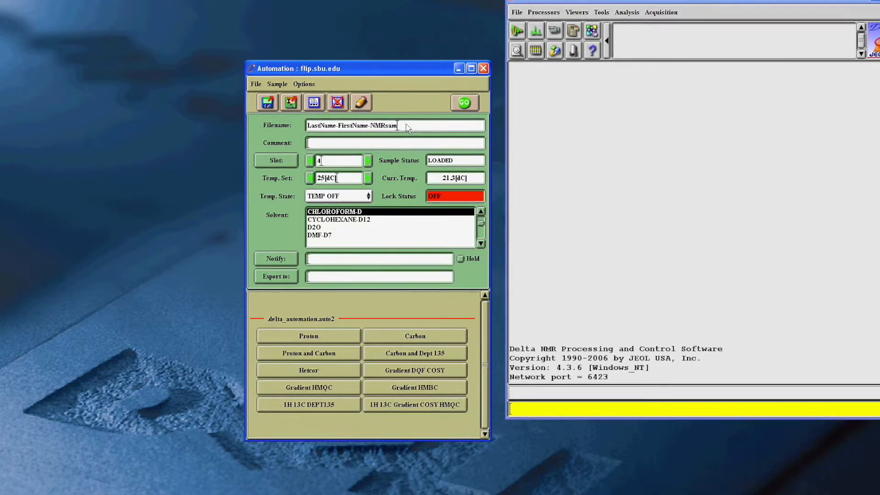
pyautogui.write('pleNa')
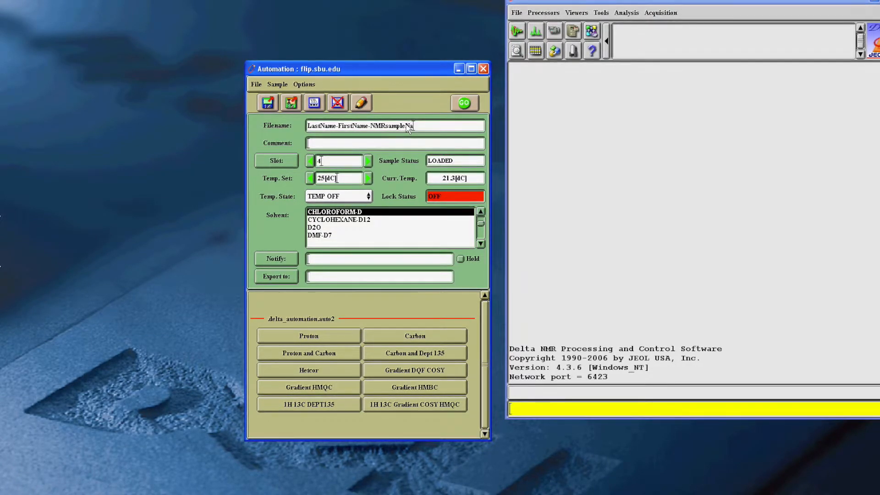
pyautogui.write('me')
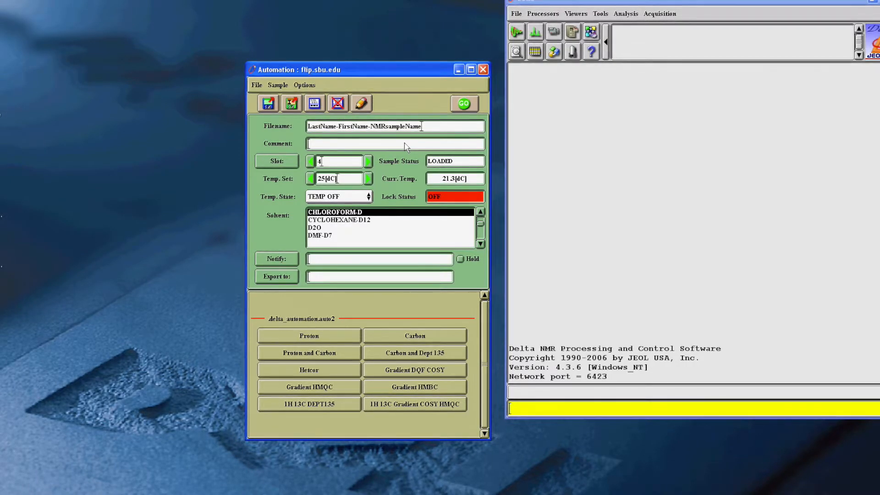
# Step: Enter the comment "Purified or Crude", keeping slot 4 and CHLOROFORM-D solvent
pyautogui.write('P')
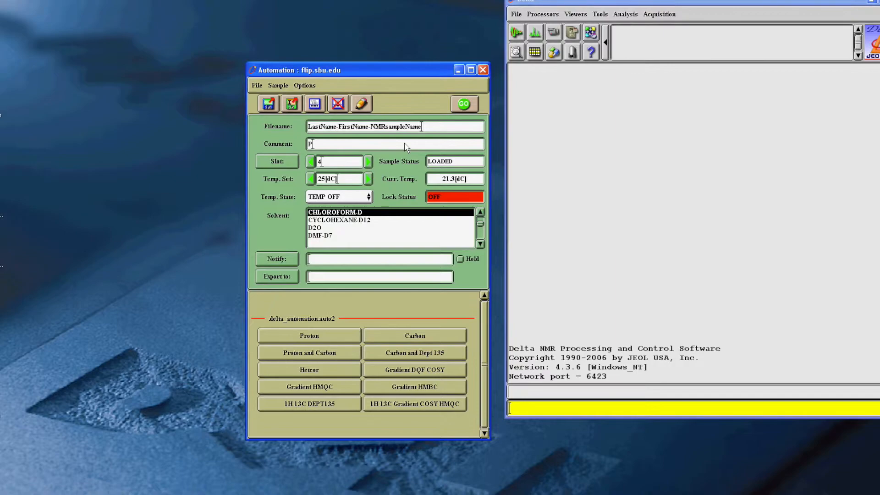
pyautogui.write('urified')
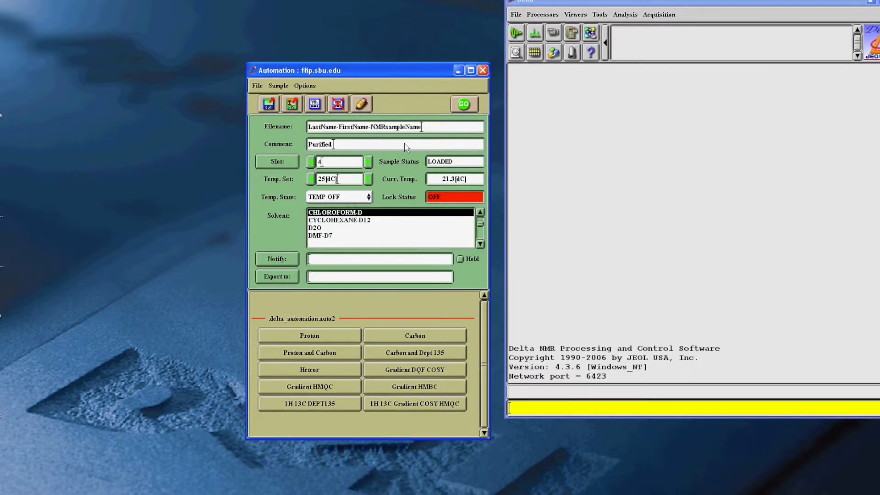
pyautogui.write('or Crude')
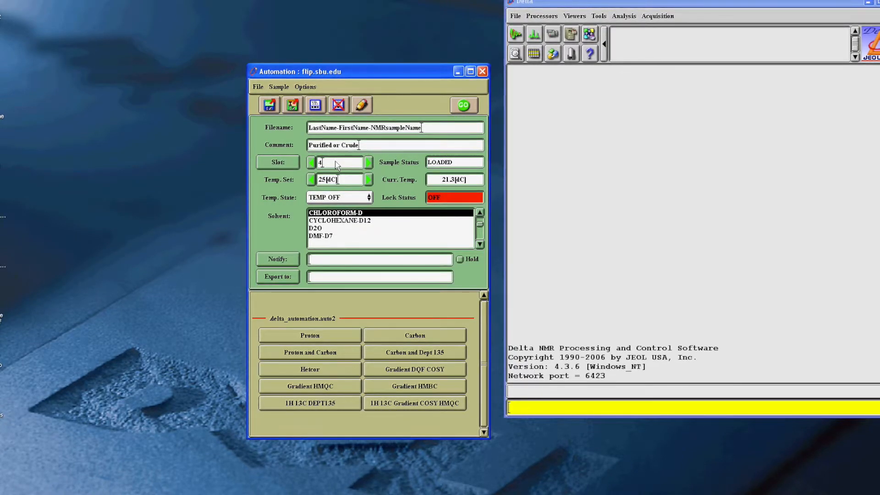
pyautogui.moveTo(402, 164)
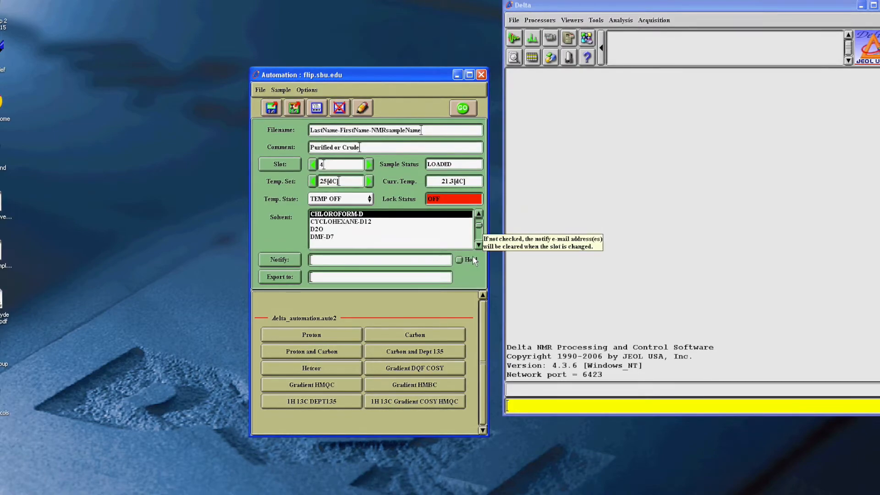
pyautogui.moveTo(367, 278)
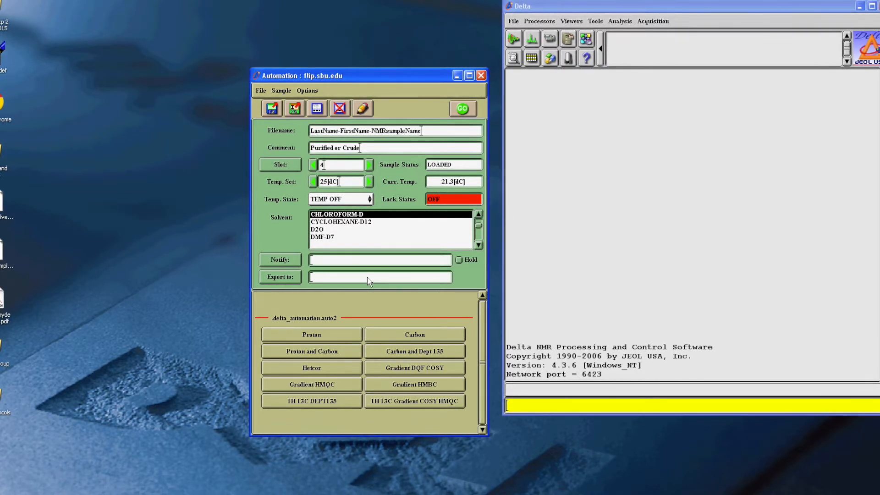
# Step: Fill the export destination with emailaddress
pyautogui.write('email add')
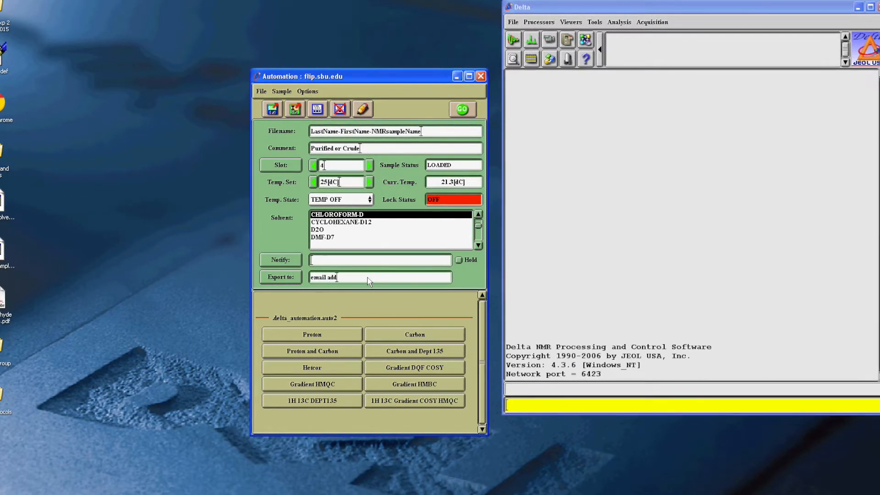
pyautogui.write('ress')
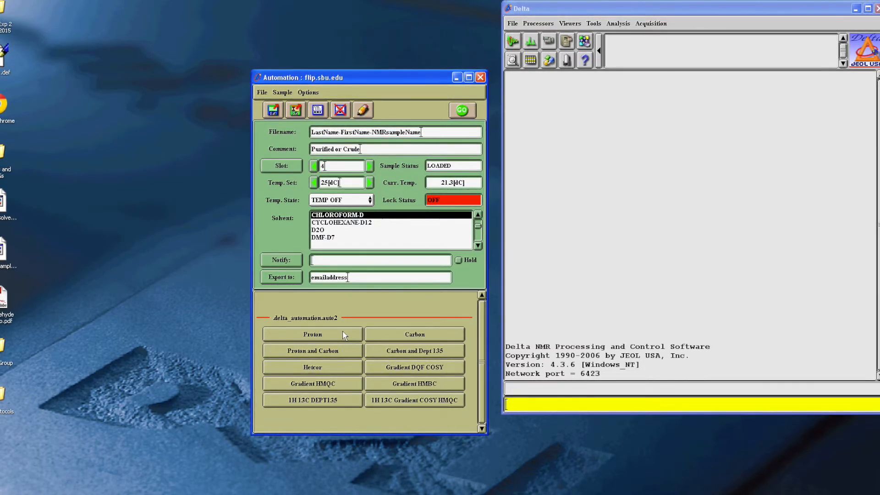
pyautogui.moveTo(428, 312)
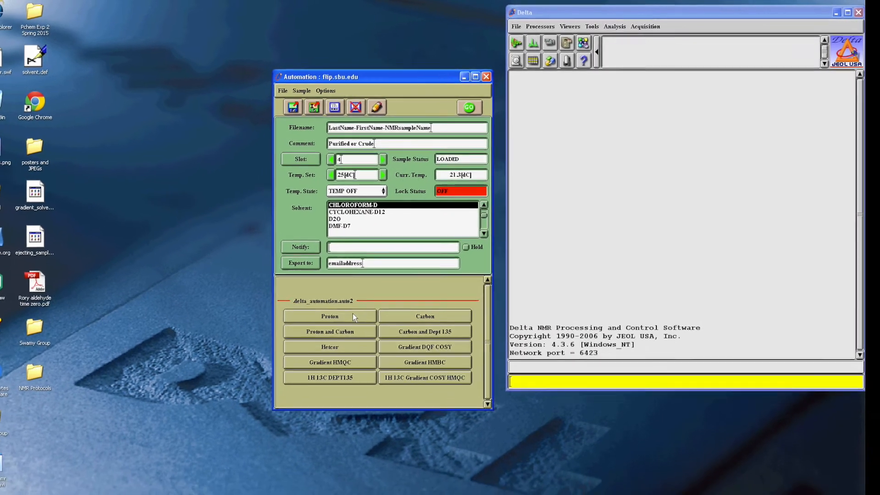
# Step: Queue a Proton experiment on slot 4 and start it running with gradient shimming
pyautogui.click(330, 316)
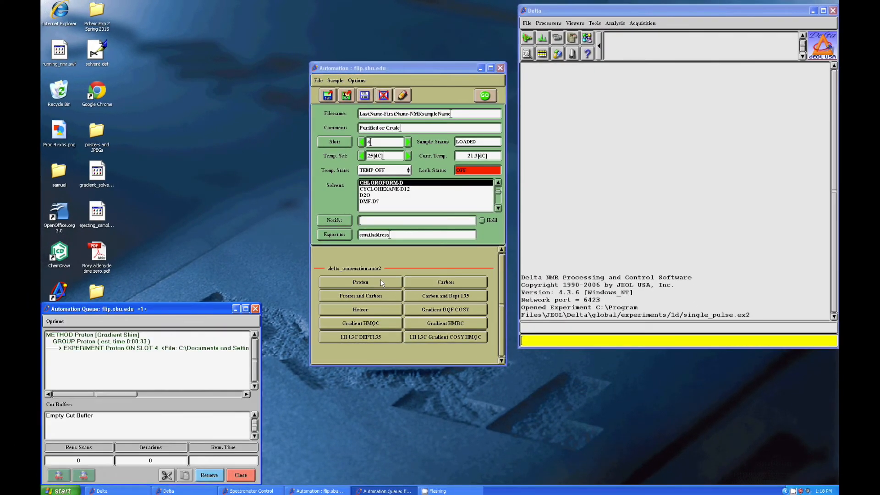
pyautogui.click(360, 281)
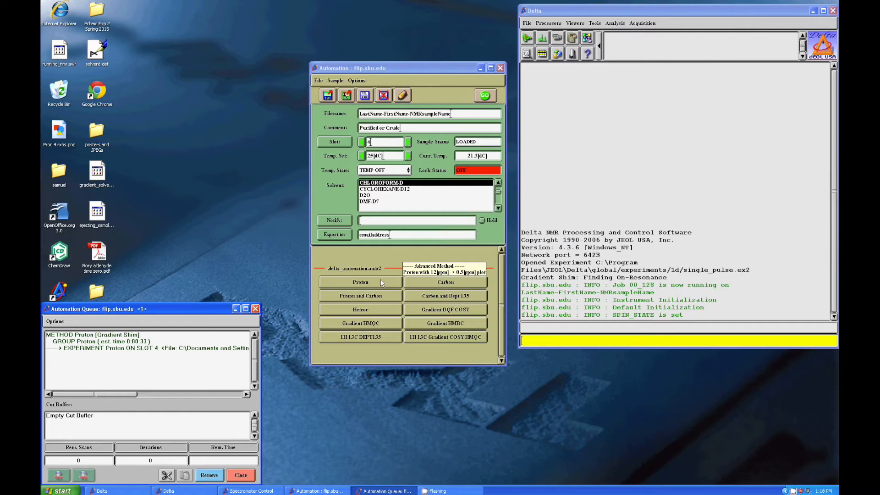